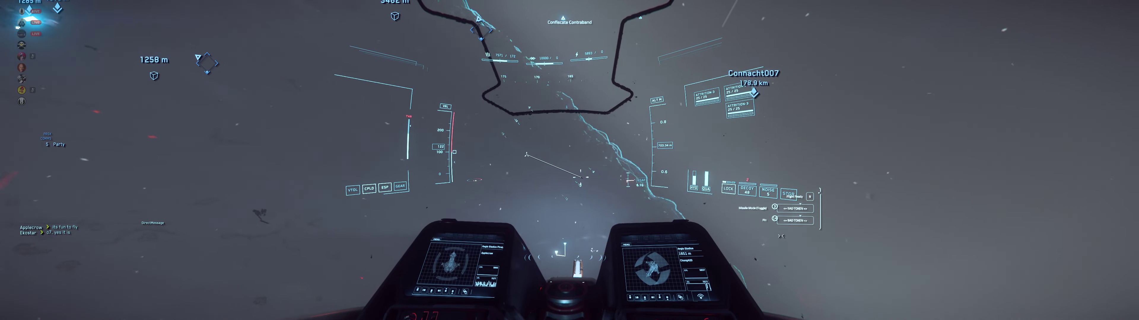
{"action": "mouse_move", "coordinate": [569, 159]}
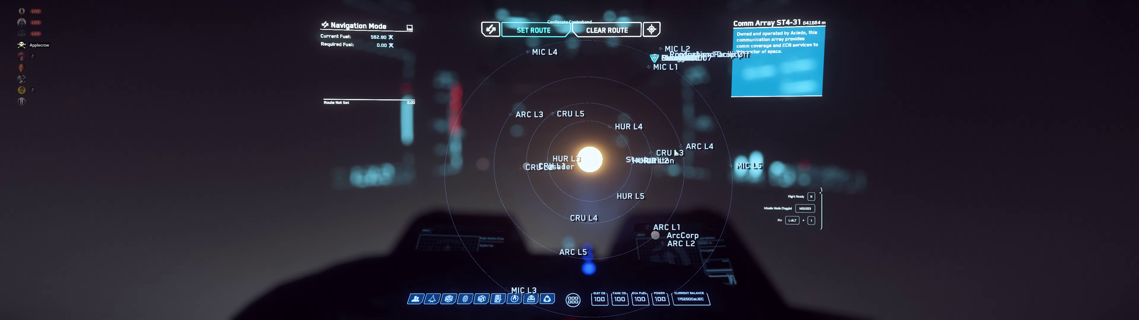
{"action": "mouse_move", "coordinate": [637, 94]}
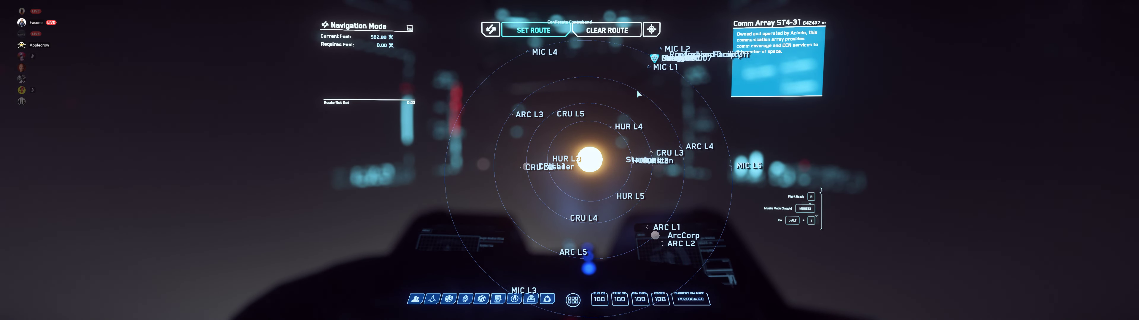